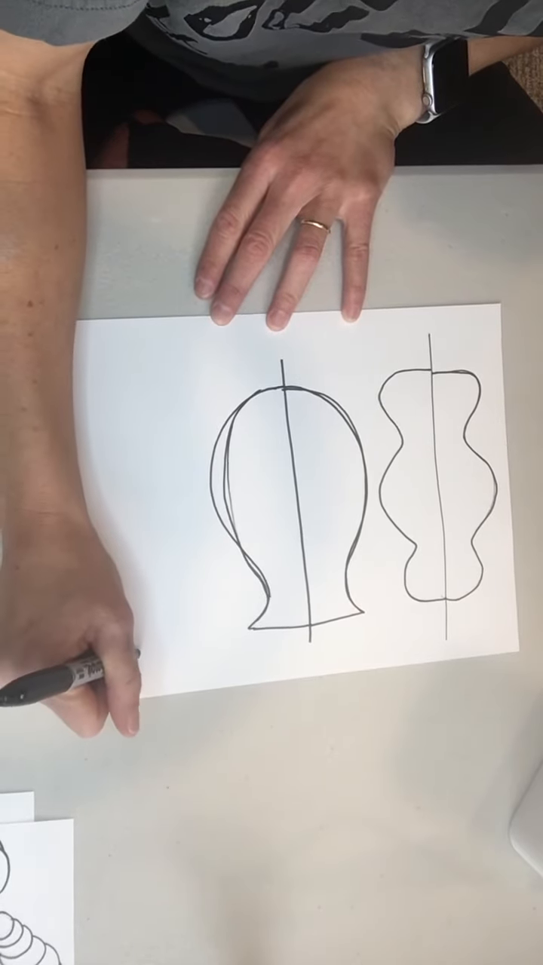
drag(132, 381, 132, 663)
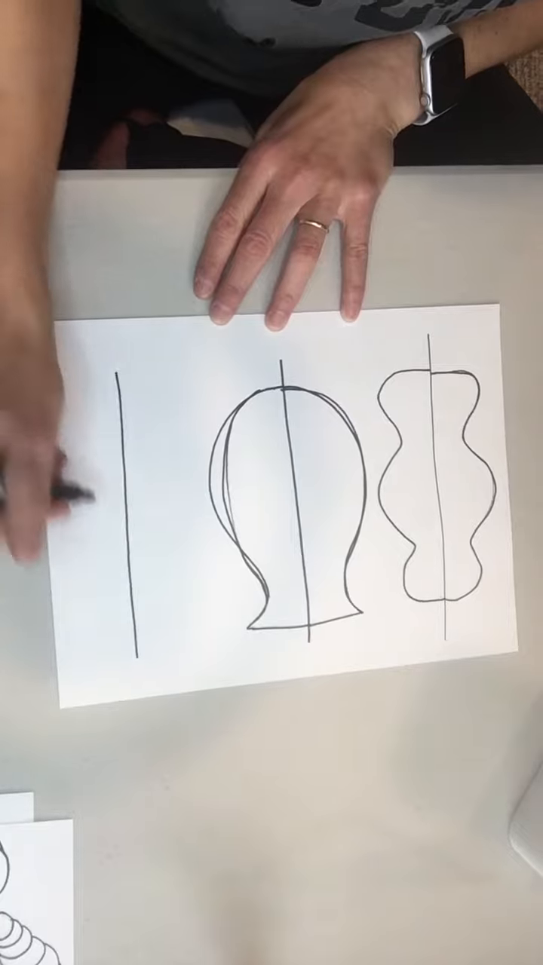